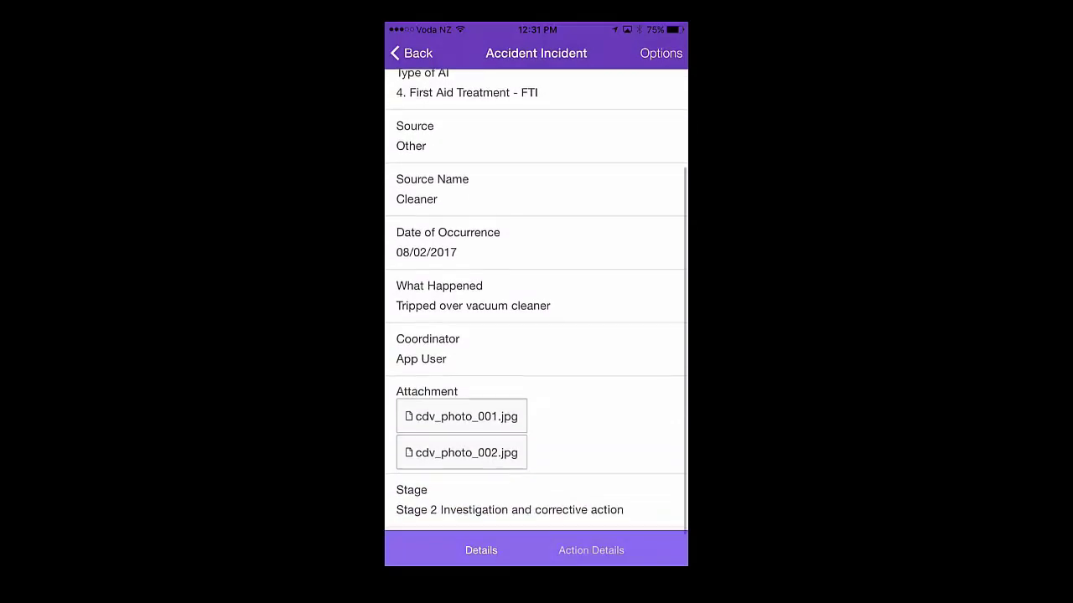
- Review the vacuum-cleaner incident's action history and its available actions without choosing one
{"action": "scroll", "scroll_direction": "up", "scroll_amount": 3}
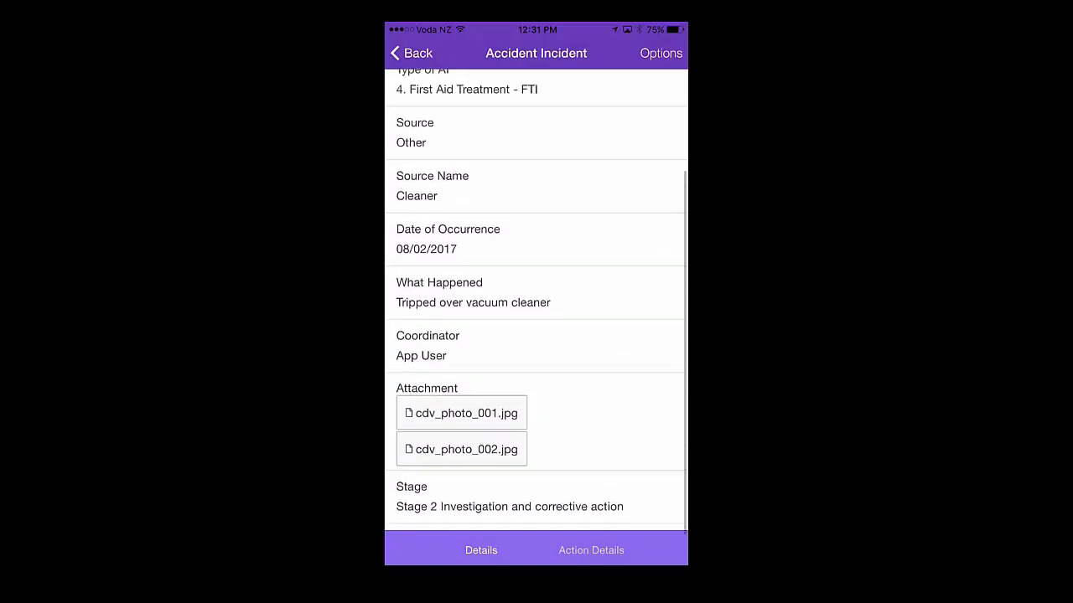
{"action": "left_click", "coordinate": [590, 550]}
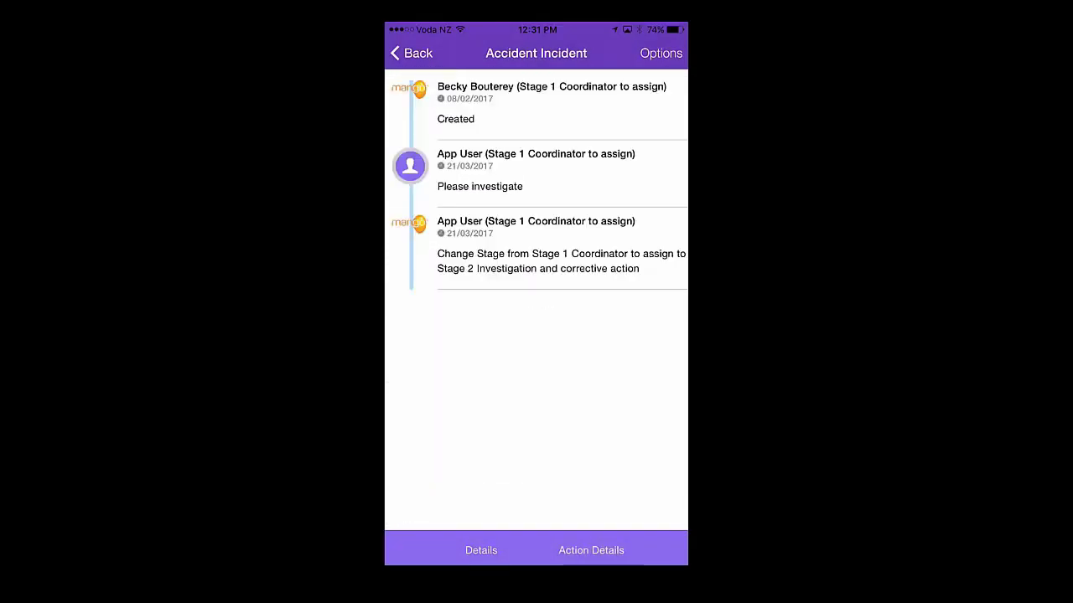
{"action": "left_click", "coordinate": [660, 53]}
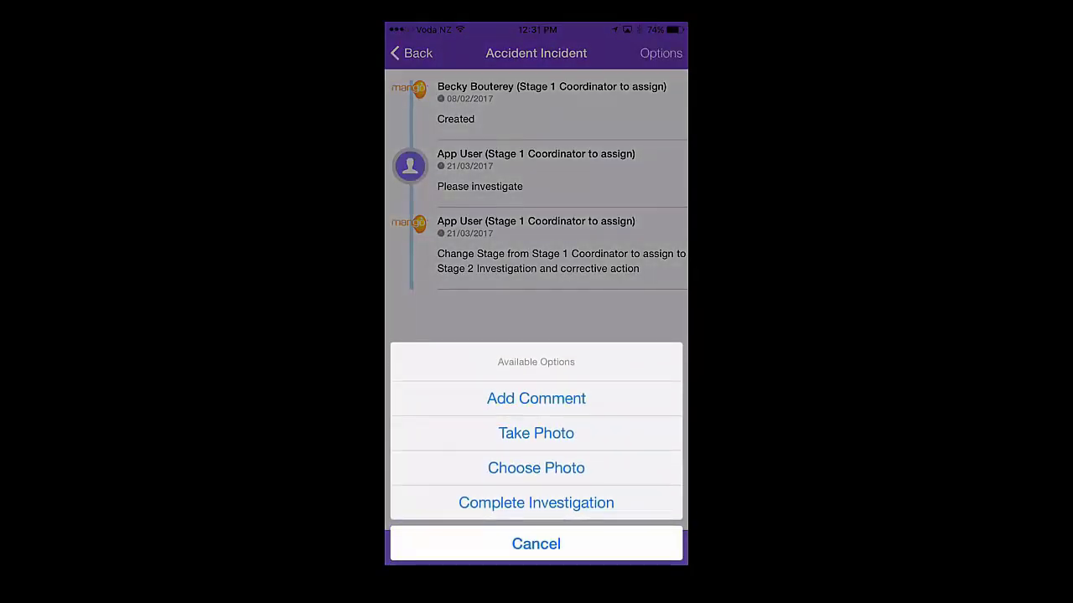
{"action": "left_click", "coordinate": [535, 543]}
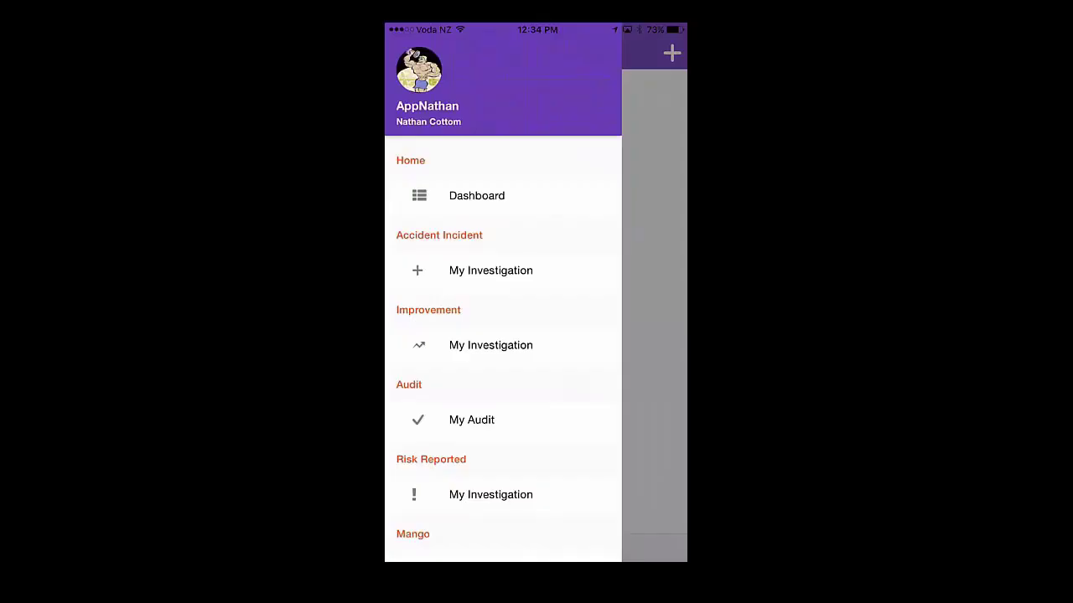
- Open the Improvement investigations list and preview a new improvement form, leaving it unsaved
{"action": "left_click", "coordinate": [491, 346]}
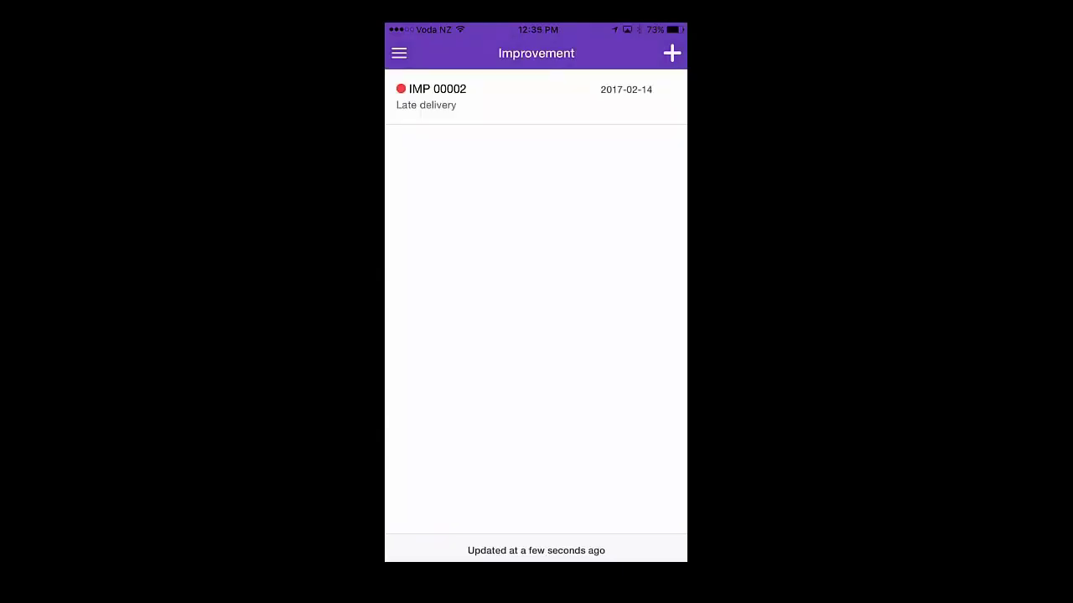
{"action": "left_click", "coordinate": [671, 53]}
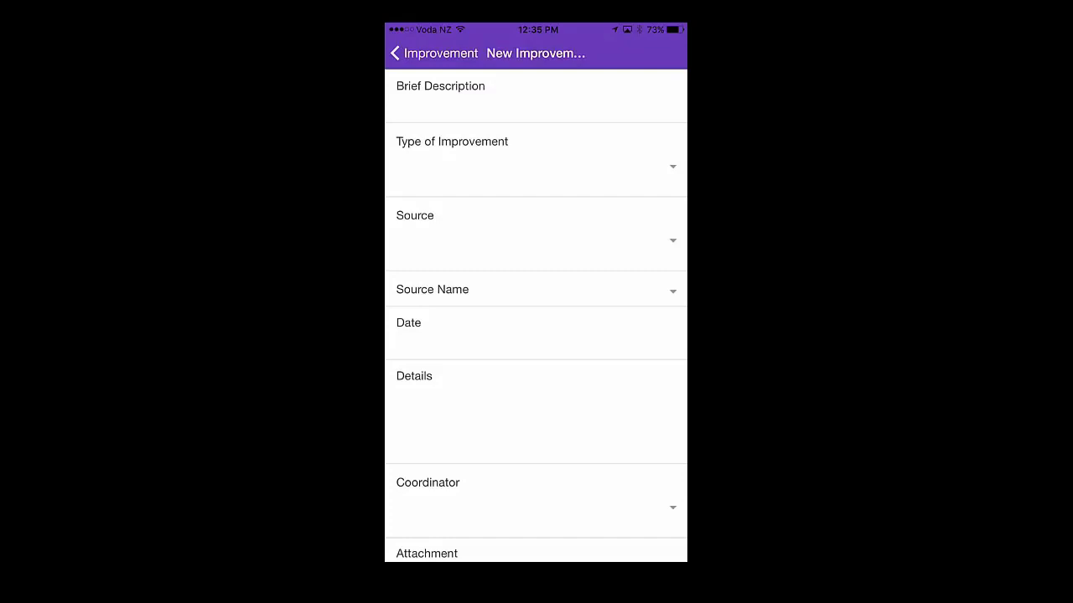
{"action": "scroll", "scroll_direction": "down", "scroll_amount": 3}
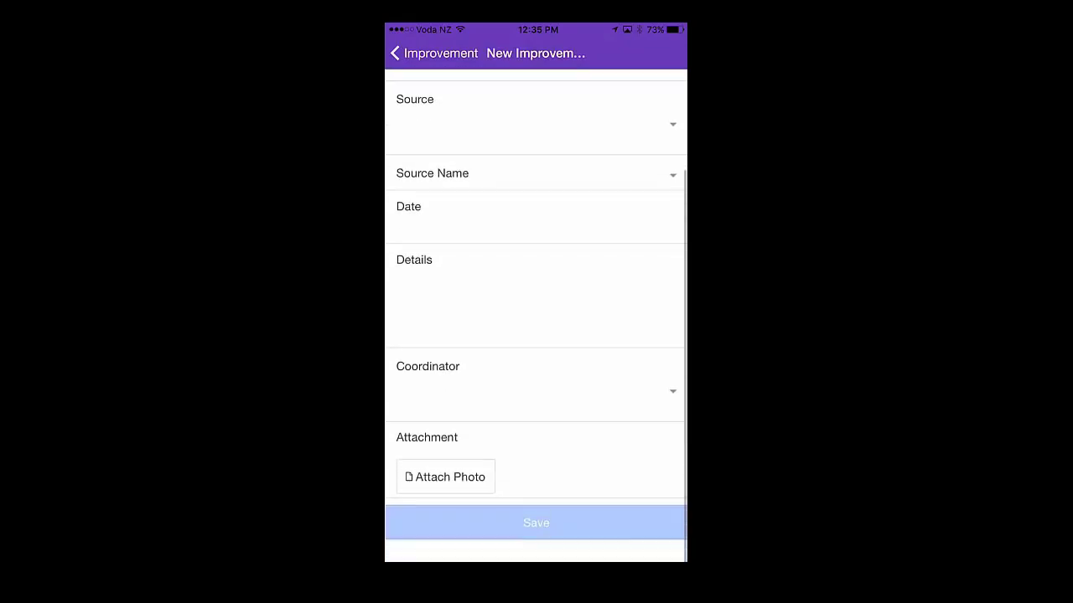
{"action": "left_click", "coordinate": [394, 53]}
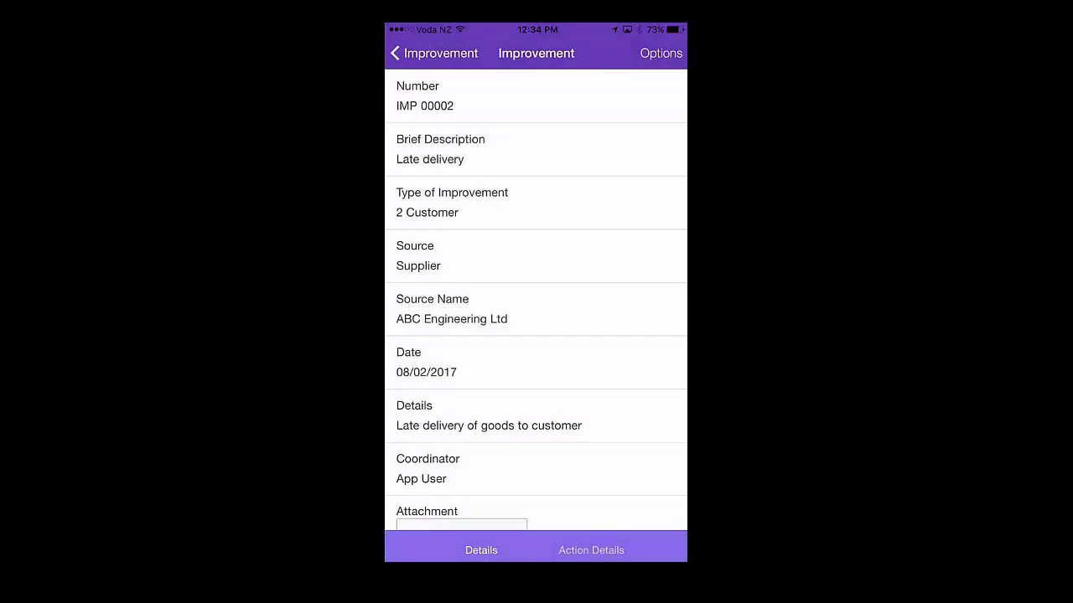
- Scroll through improvement record IMP 00002, Late delivery, then return to the app sections menu
{"action": "scroll", "scroll_direction": "down", "scroll_amount": 3}
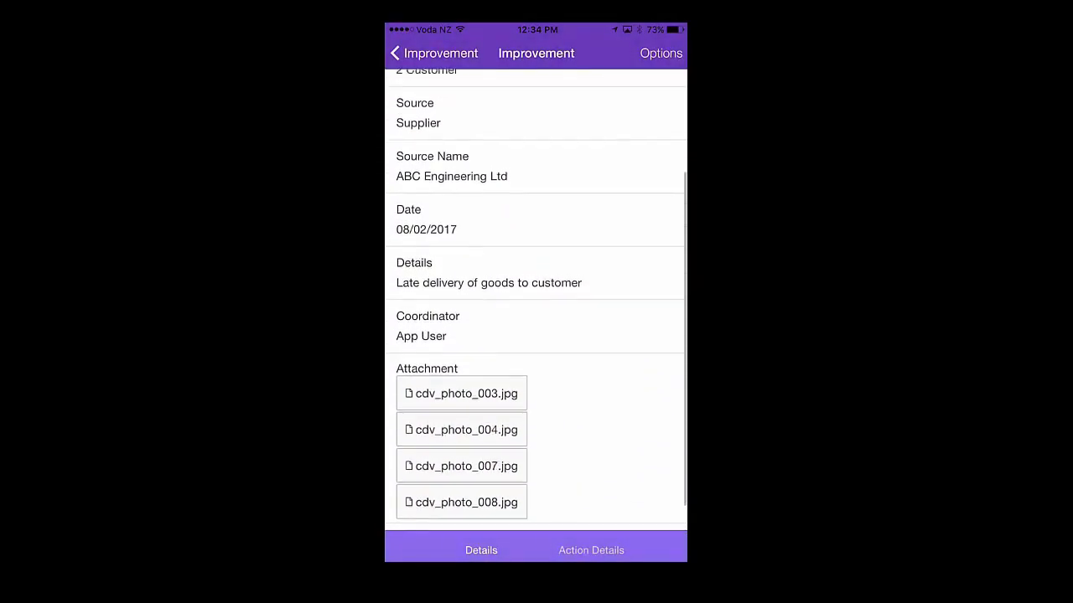
{"action": "scroll", "scroll_direction": "up", "scroll_amount": 3}
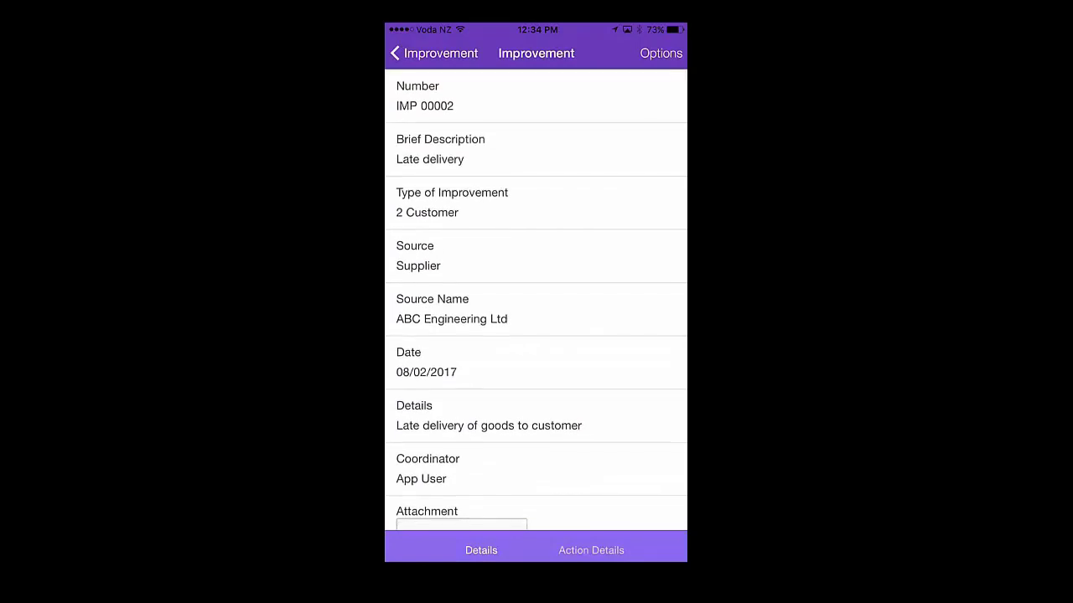
{"action": "left_click", "coordinate": [660, 53]}
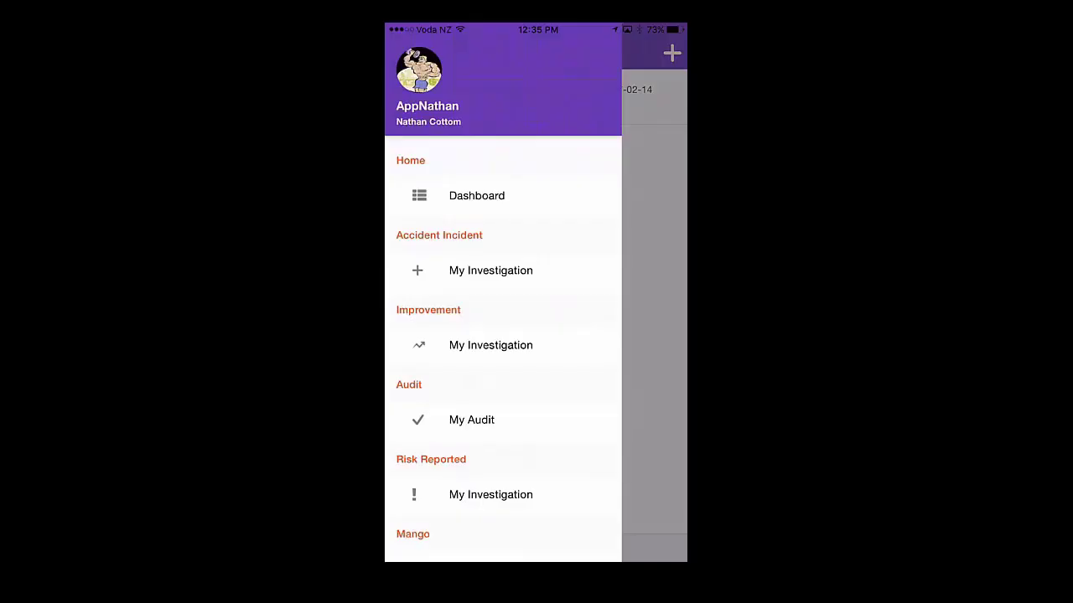
- Open the Webinar example audit and expand its Documentation and Machinery checks
{"action": "left_click", "coordinate": [470, 420]}
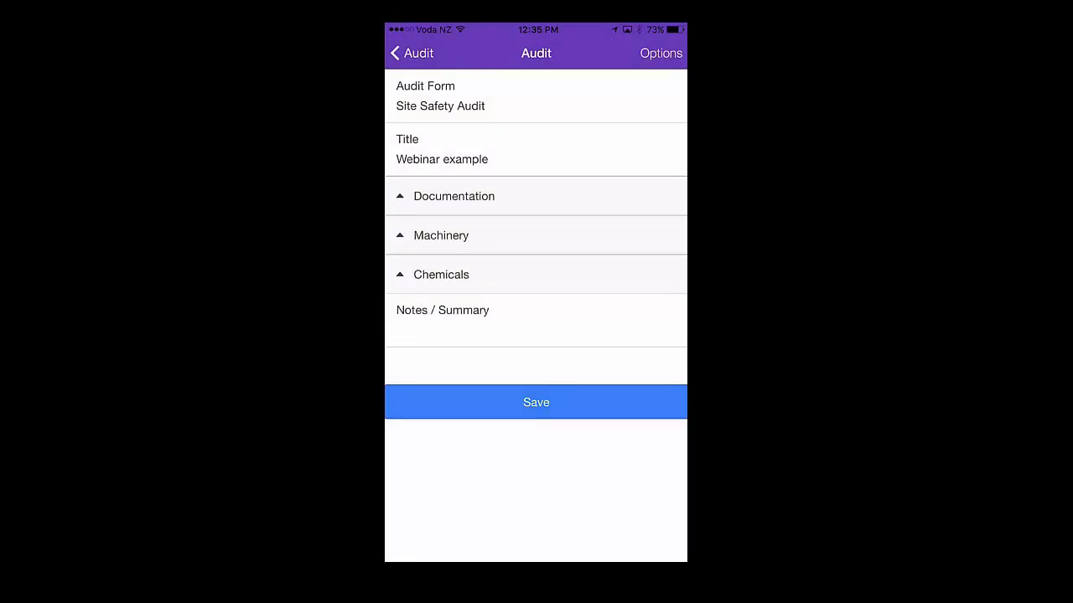
{"action": "left_click", "coordinate": [453, 196]}
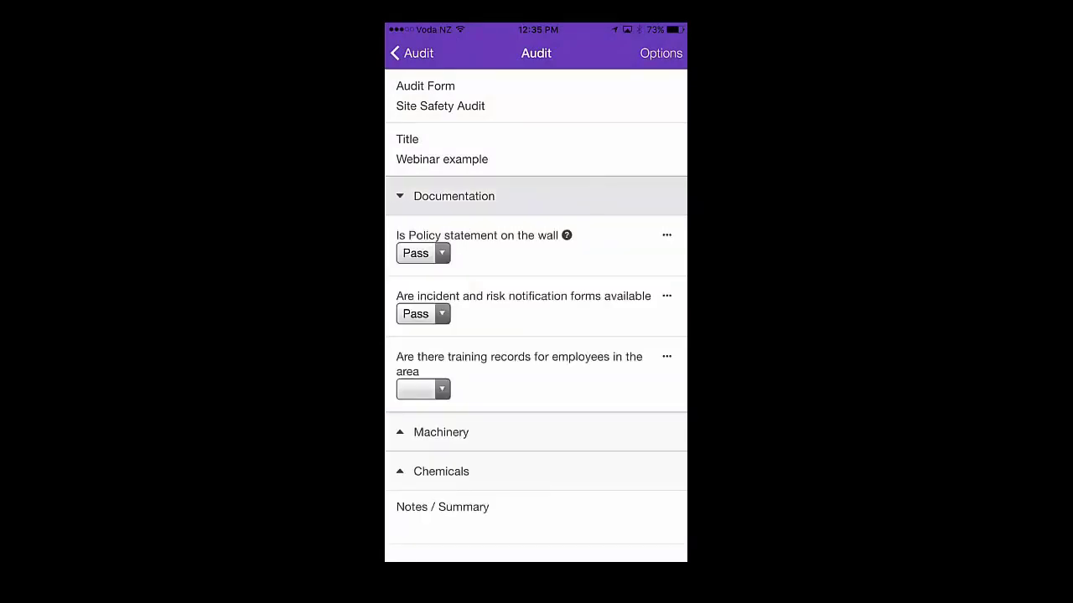
{"action": "left_click", "coordinate": [666, 356]}
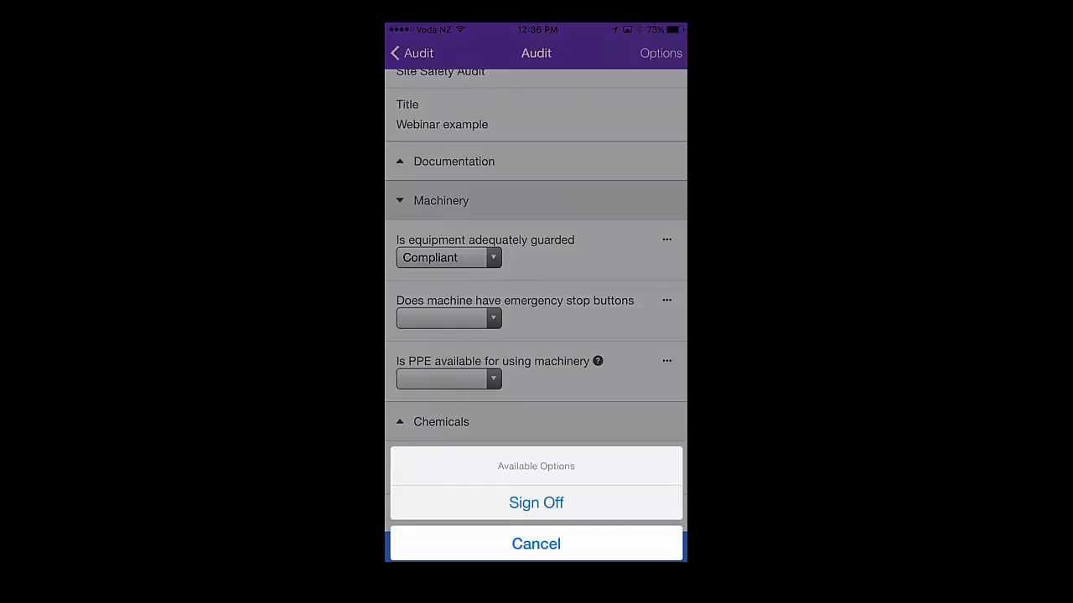
- Tick the sign-off confirmation and confirm signing off the Webinar example audit
{"action": "left_click", "coordinate": [536, 502]}
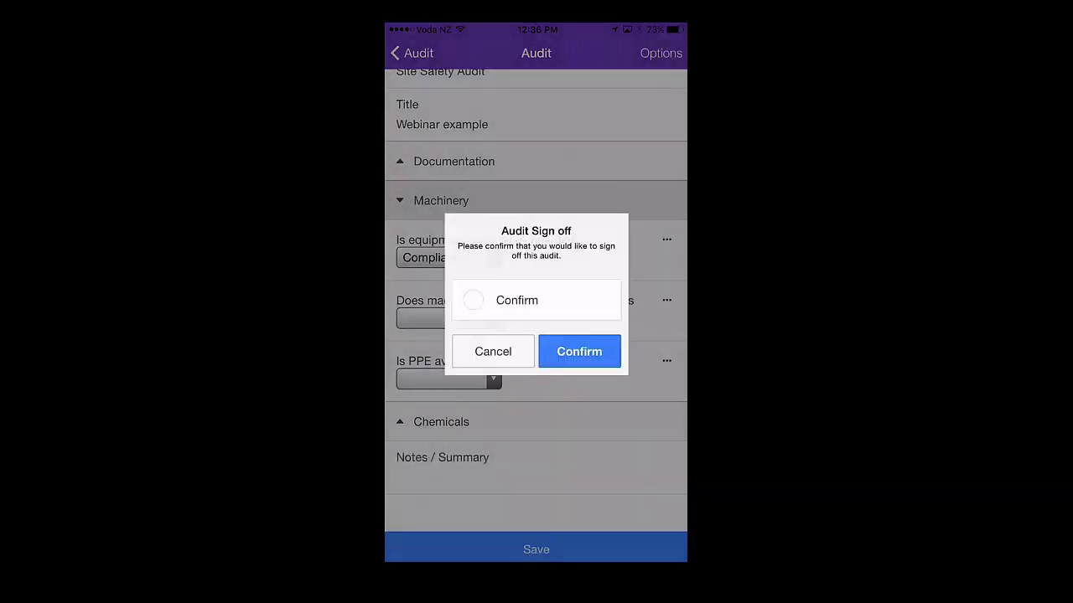
{"action": "left_click", "coordinate": [472, 300]}
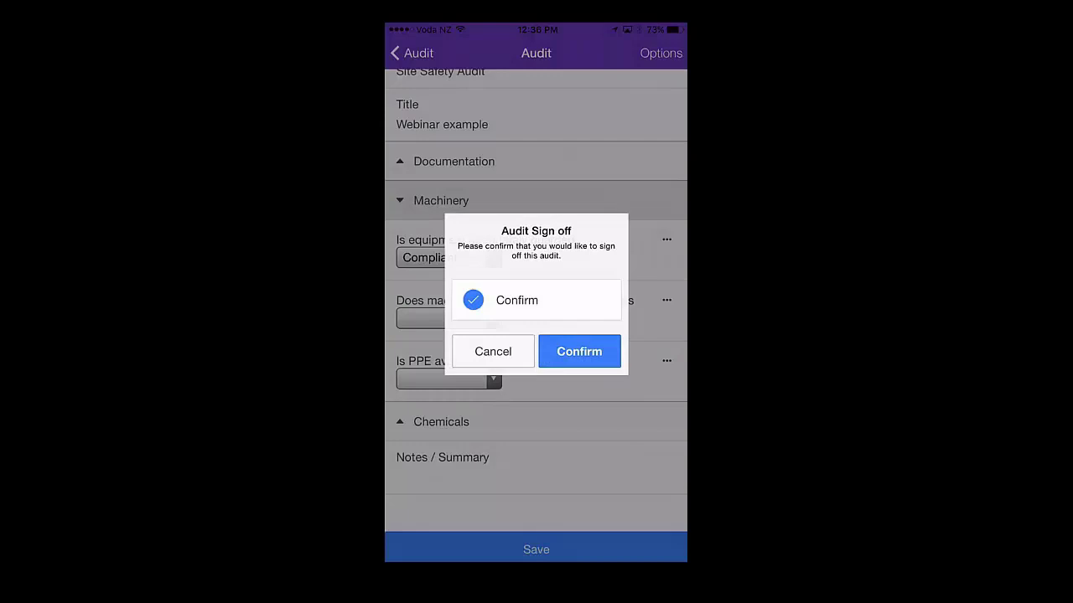
{"action": "left_click", "coordinate": [579, 351]}
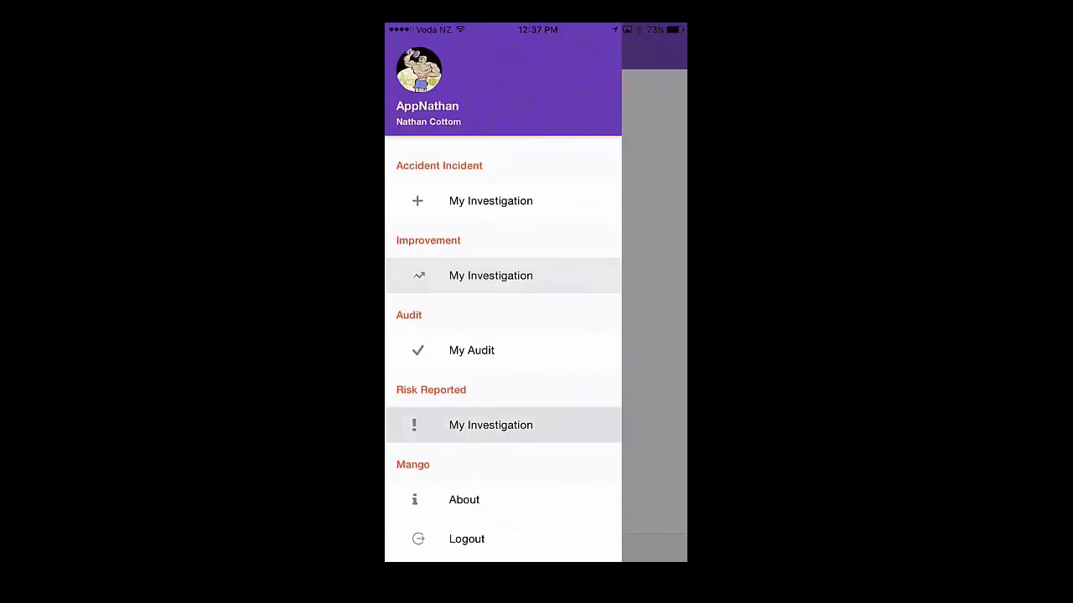
- Open Risk Reported record RSK 00005, Stairs, scroll its assessment, and show its actions
{"action": "left_click", "coordinate": [490, 425]}
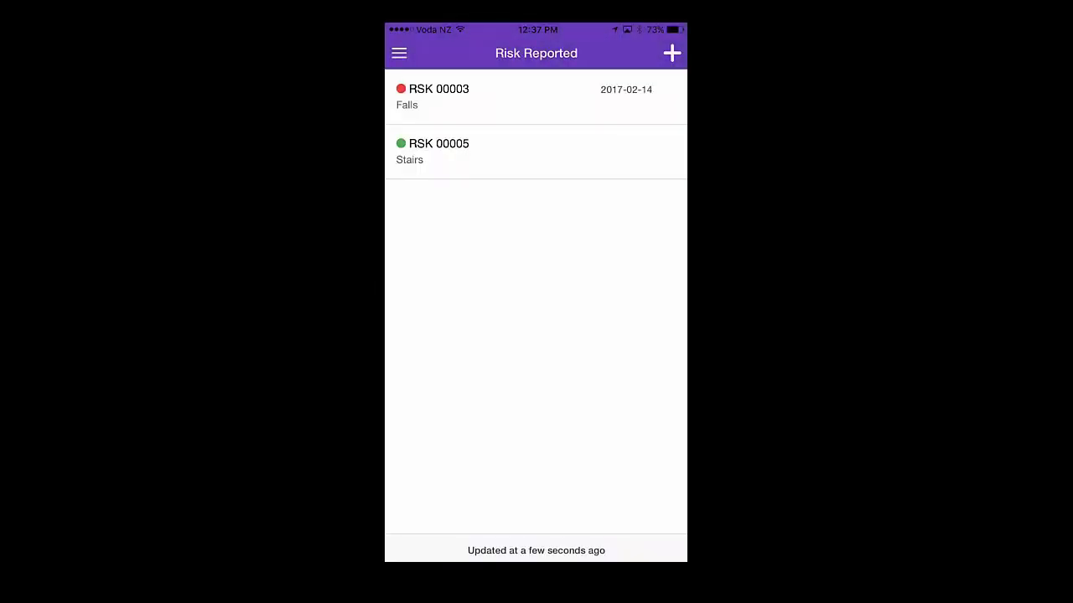
{"action": "left_click", "coordinate": [536, 151]}
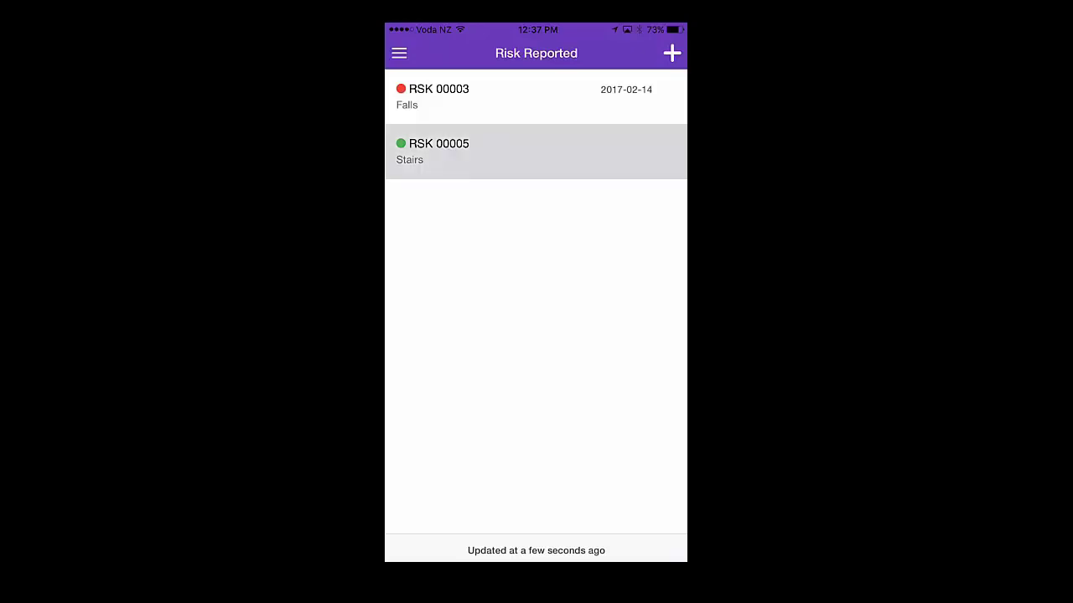
{"action": "left_click", "coordinate": [535, 151]}
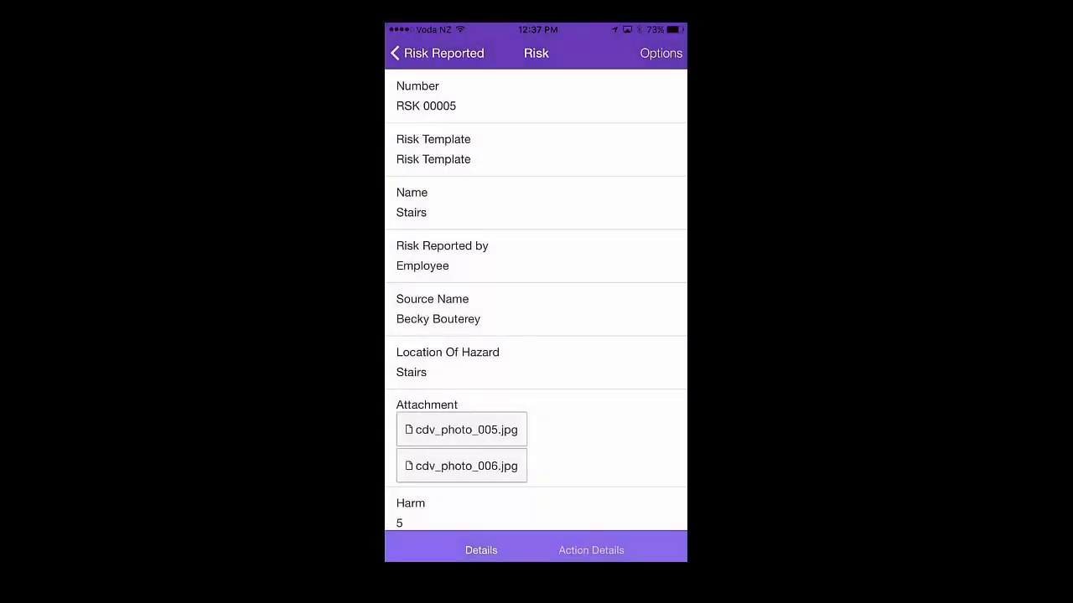
{"action": "scroll", "scroll_direction": "down", "scroll_amount": 3}
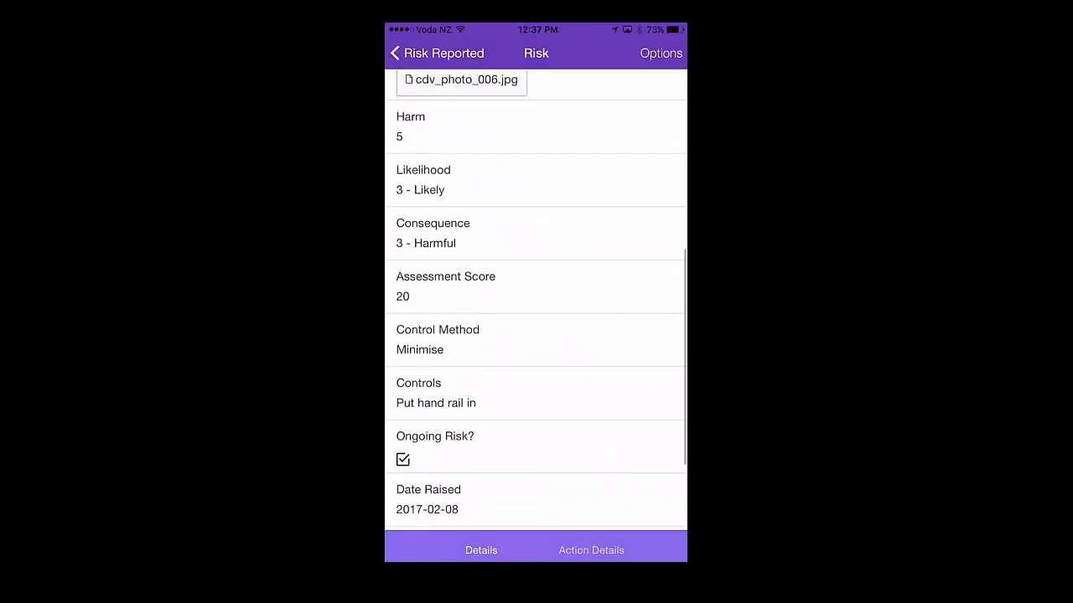
{"action": "left_click", "coordinate": [661, 53]}
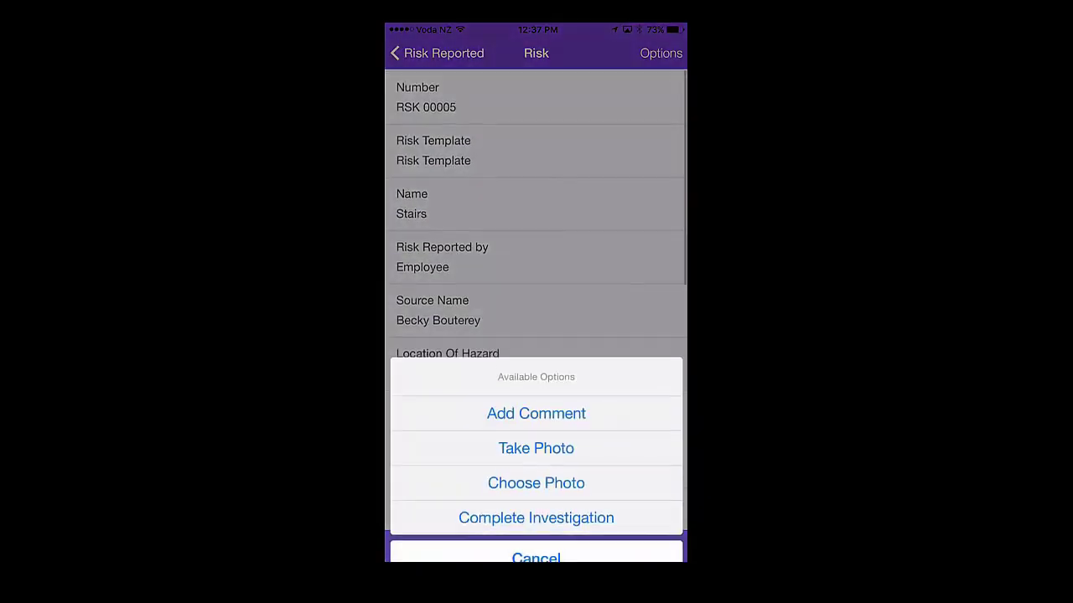